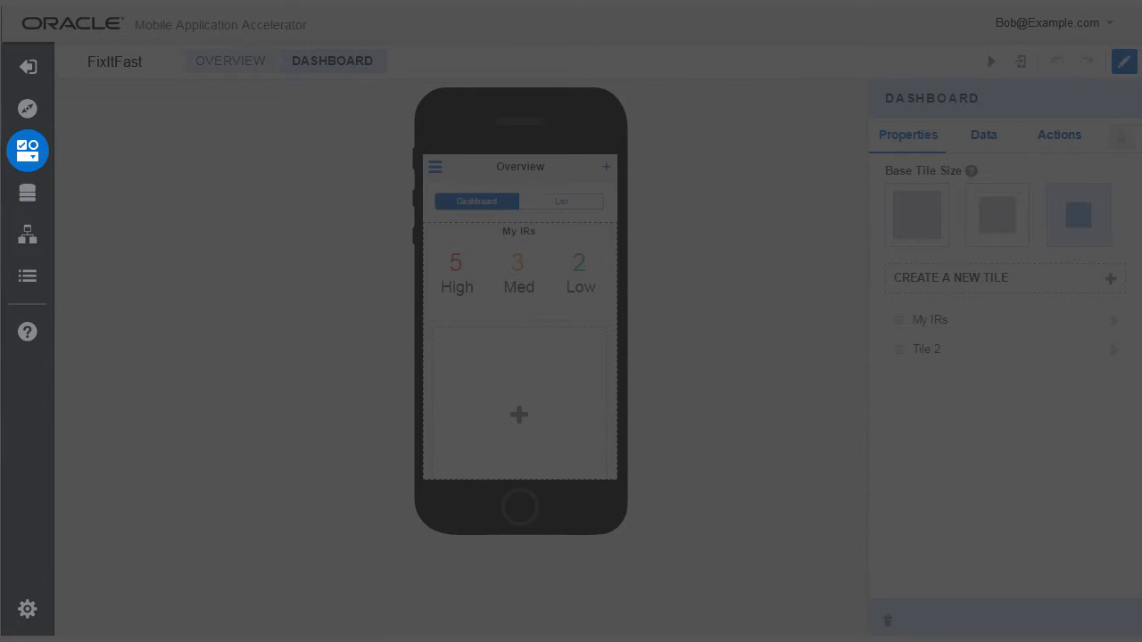
# Step: Advance the designer tour and search the Components palette for 'li' to find the Line Chart
pyautogui.click(29, 193)
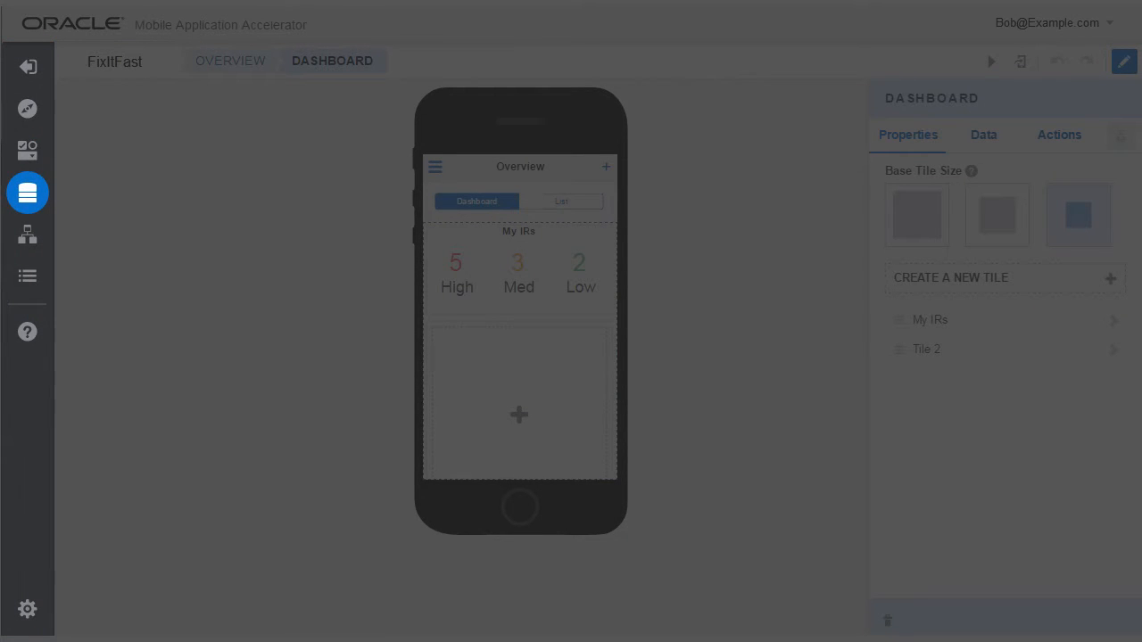
pyautogui.click(29, 109)
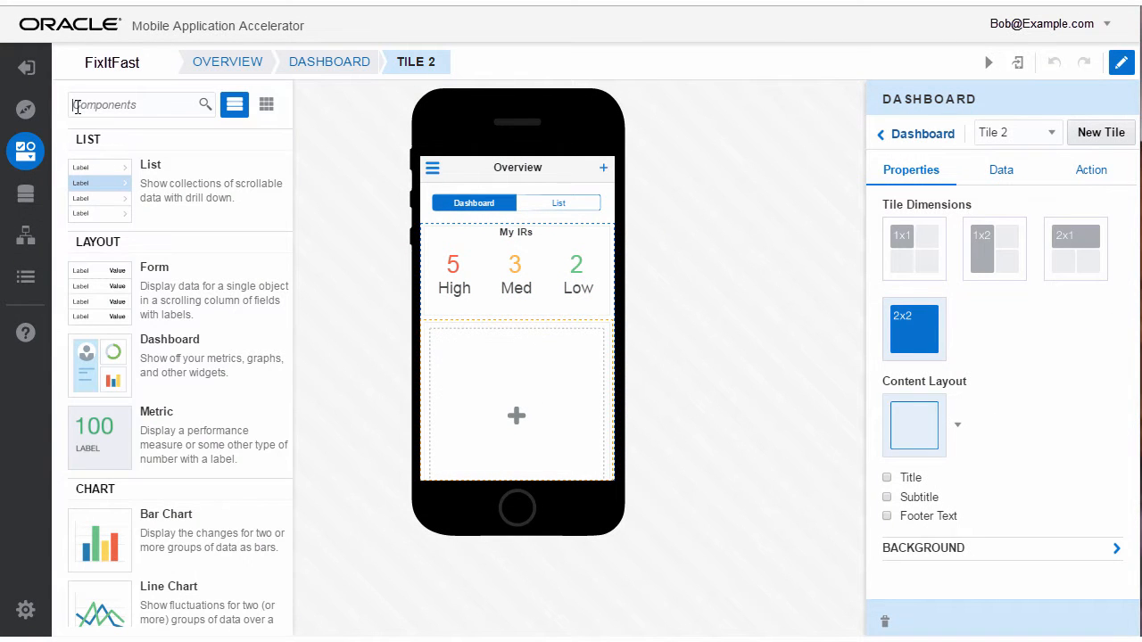
pyautogui.write('li')
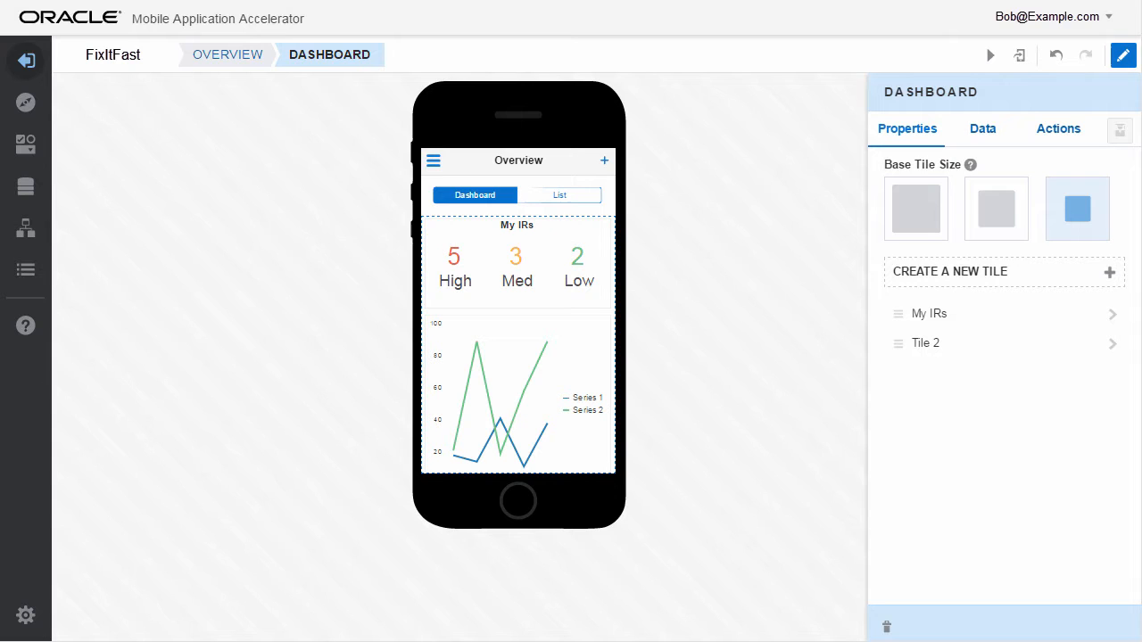
pyautogui.moveTo(733, 535)
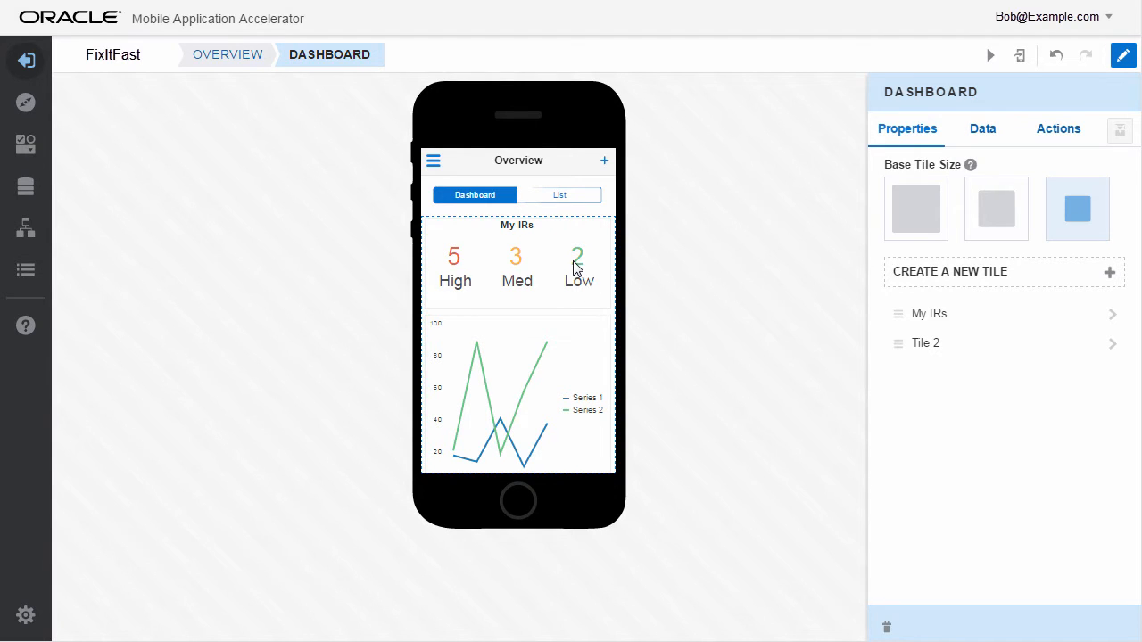
# Step: Review the Low metric's Properties, incidentCount.low data and refresh-all-data action, then show the incident list
pyautogui.click(578, 268)
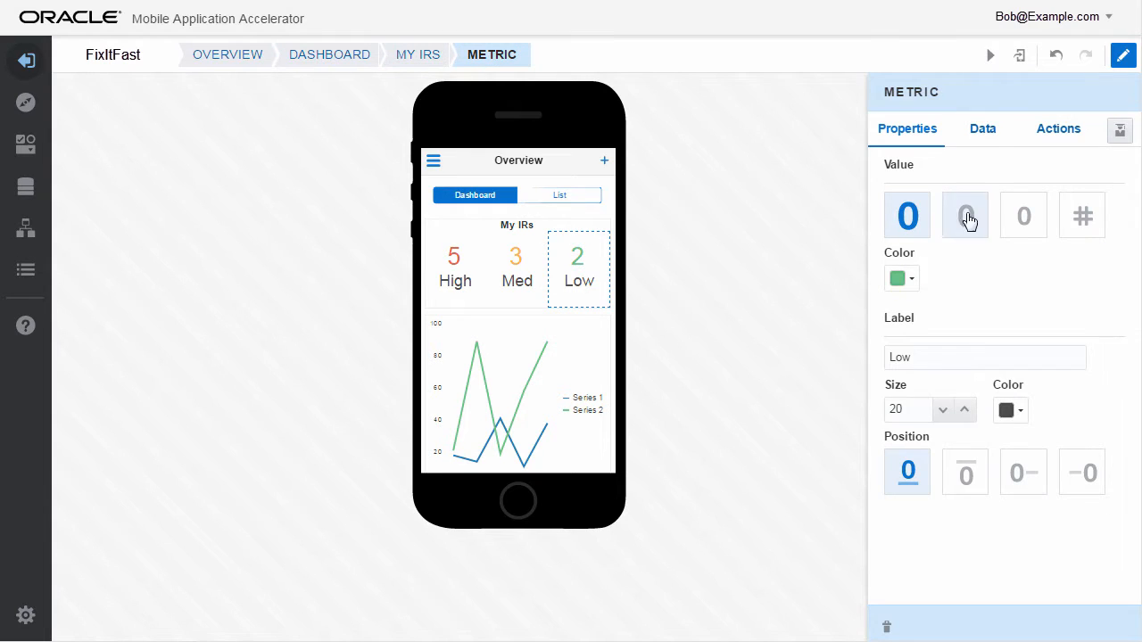
pyautogui.click(981, 129)
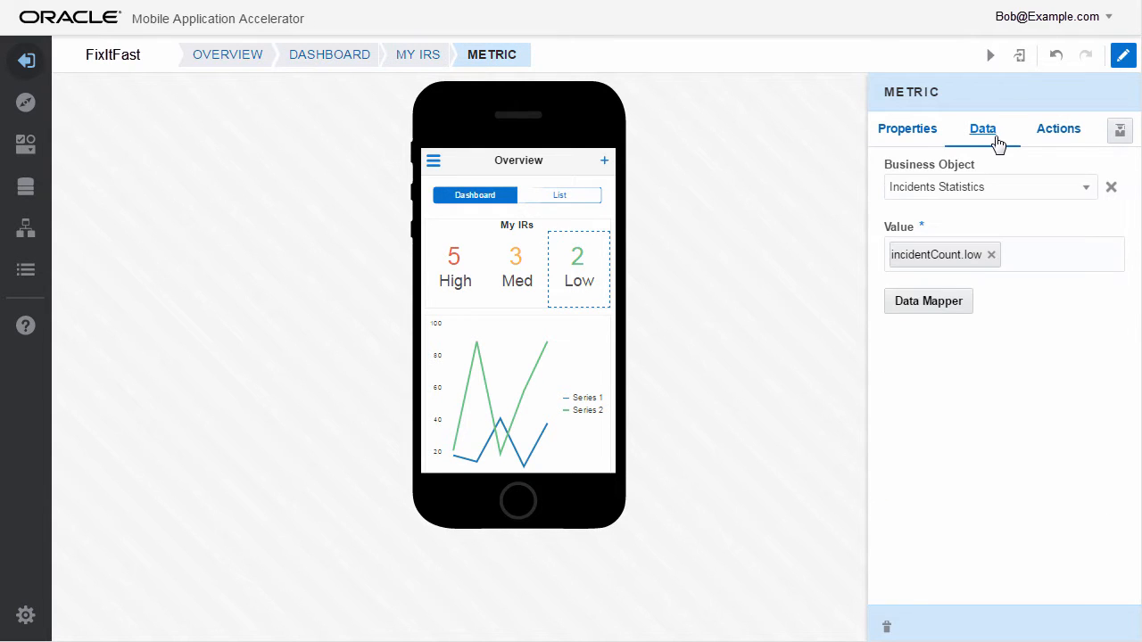
pyautogui.click(1058, 128)
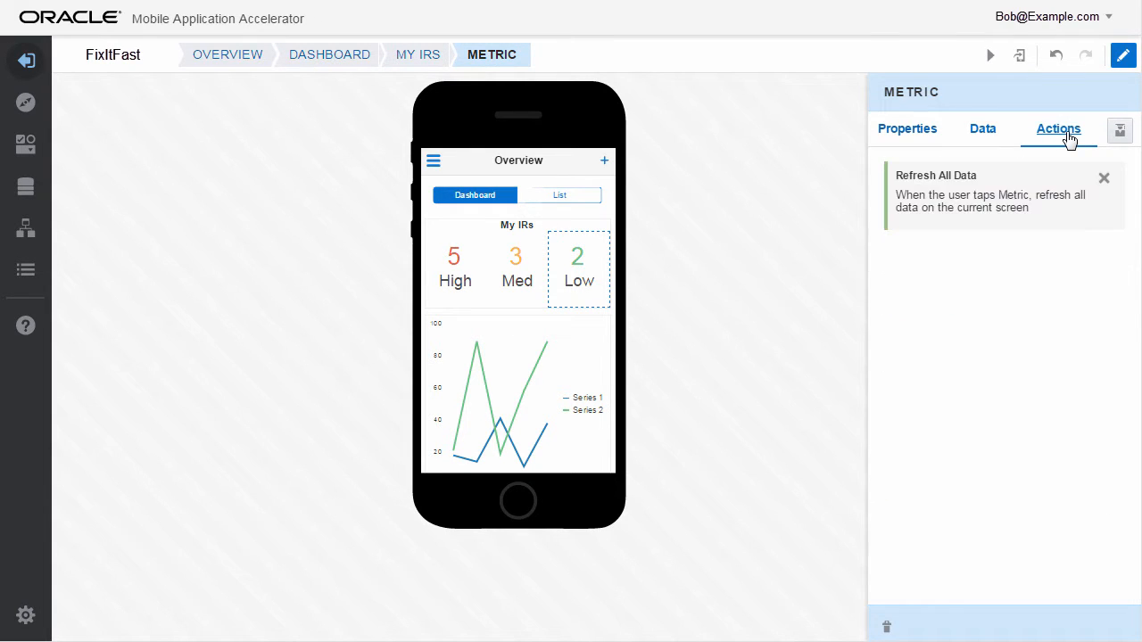
pyautogui.click(560, 194)
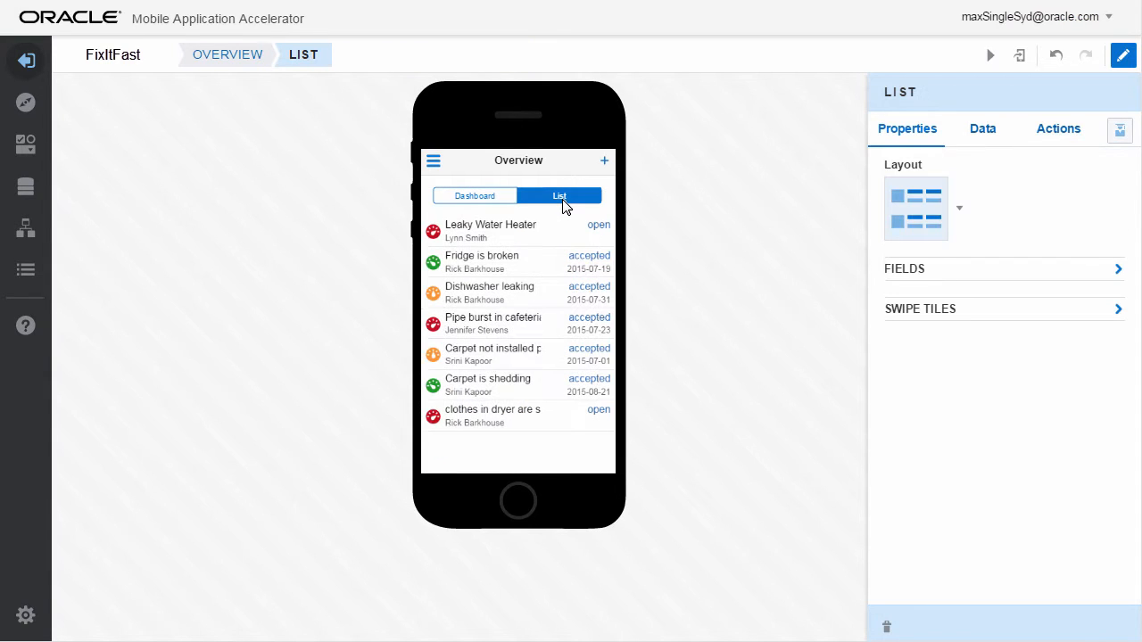
# Step: Show the list's quick-start checklist with data, detail and create screens done, then return to Overview
pyautogui.click(1119, 130)
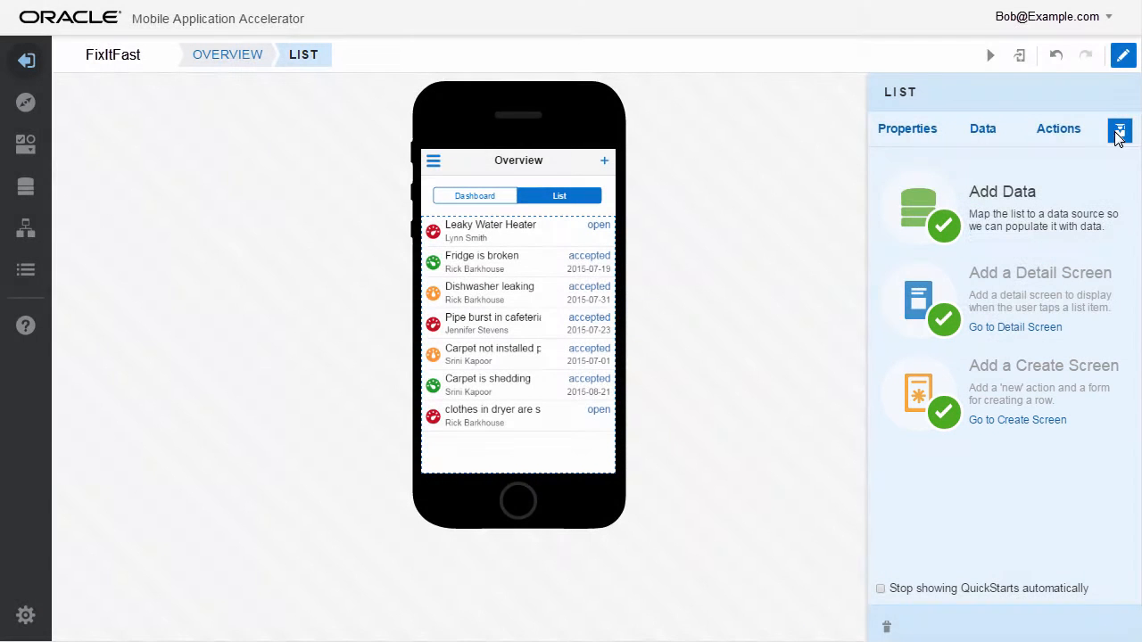
pyautogui.click(226, 53)
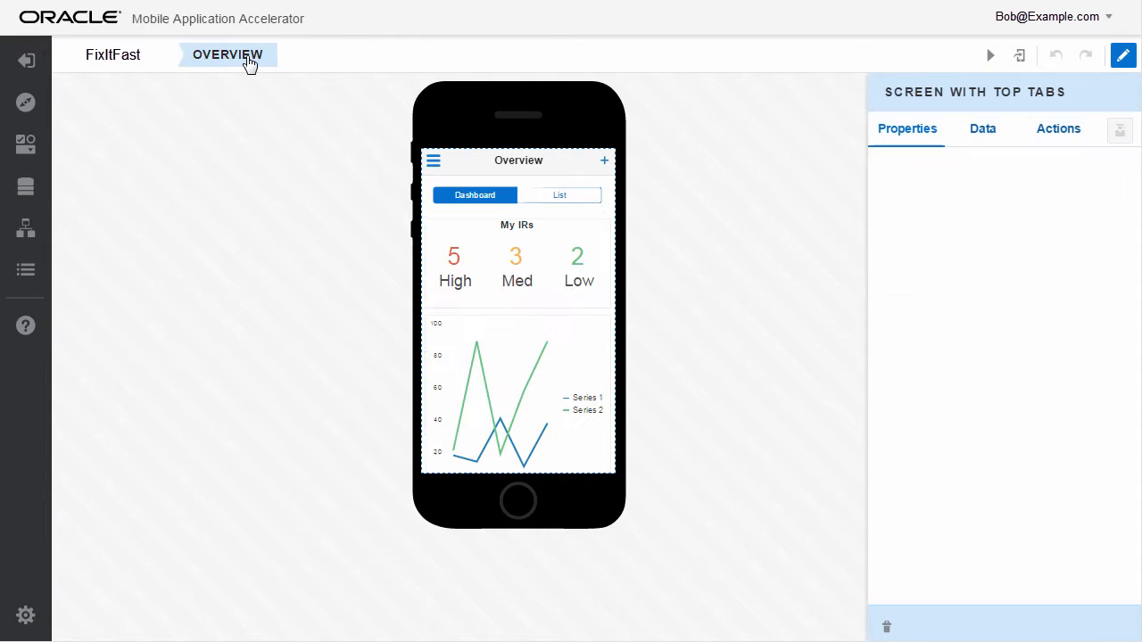
# Step: Show the Overview screen title with Dashboard and List tabs, then reopen the Low metric
pyautogui.click(227, 53)
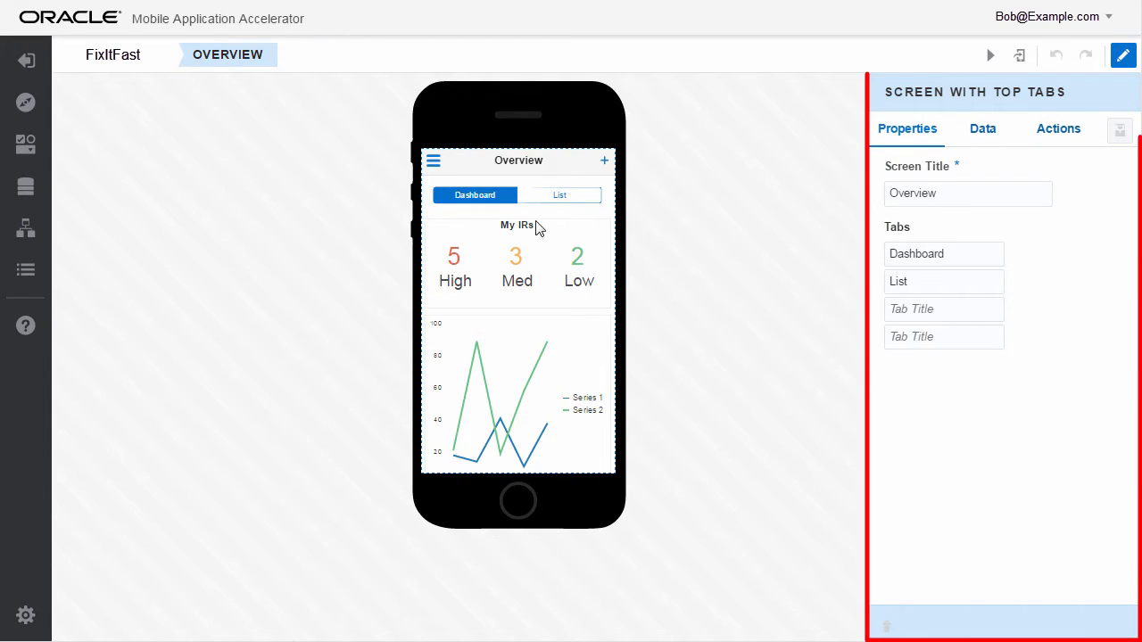
pyautogui.click(578, 264)
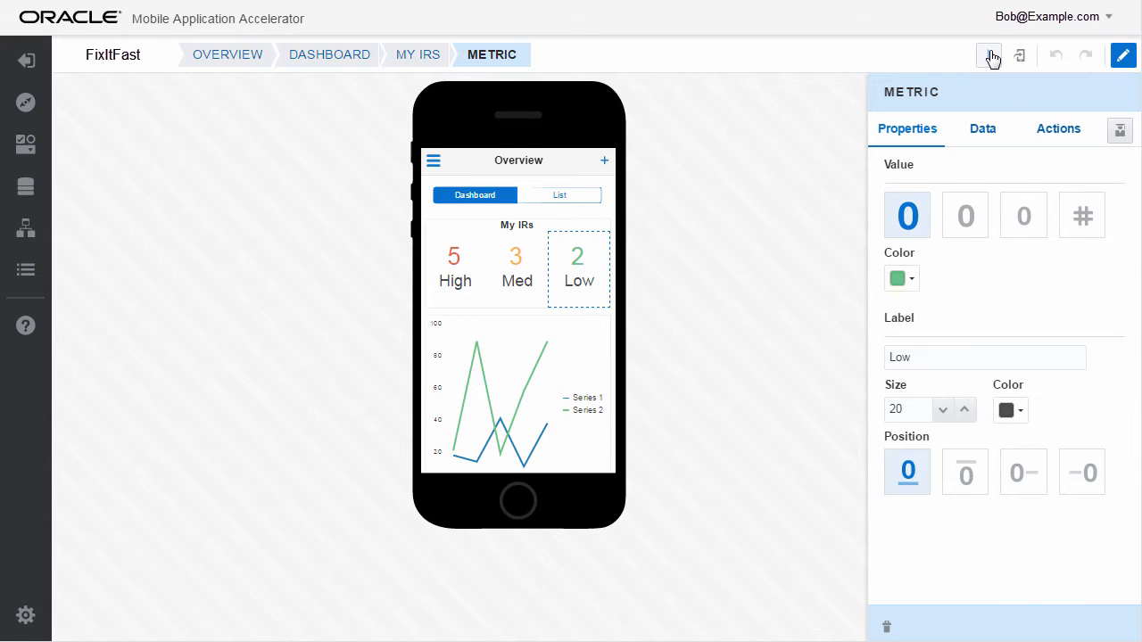
# Step: Preview the incident list live in landscape and portrait on iPhone and Android, then return to the designer
pyautogui.click(989, 56)
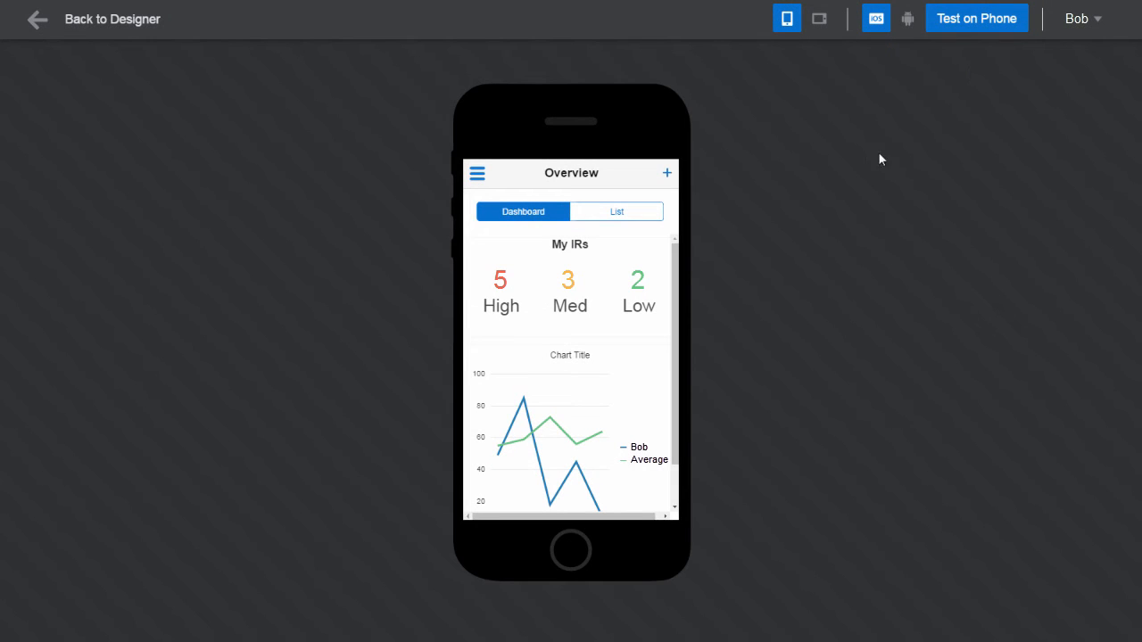
pyautogui.click(618, 211)
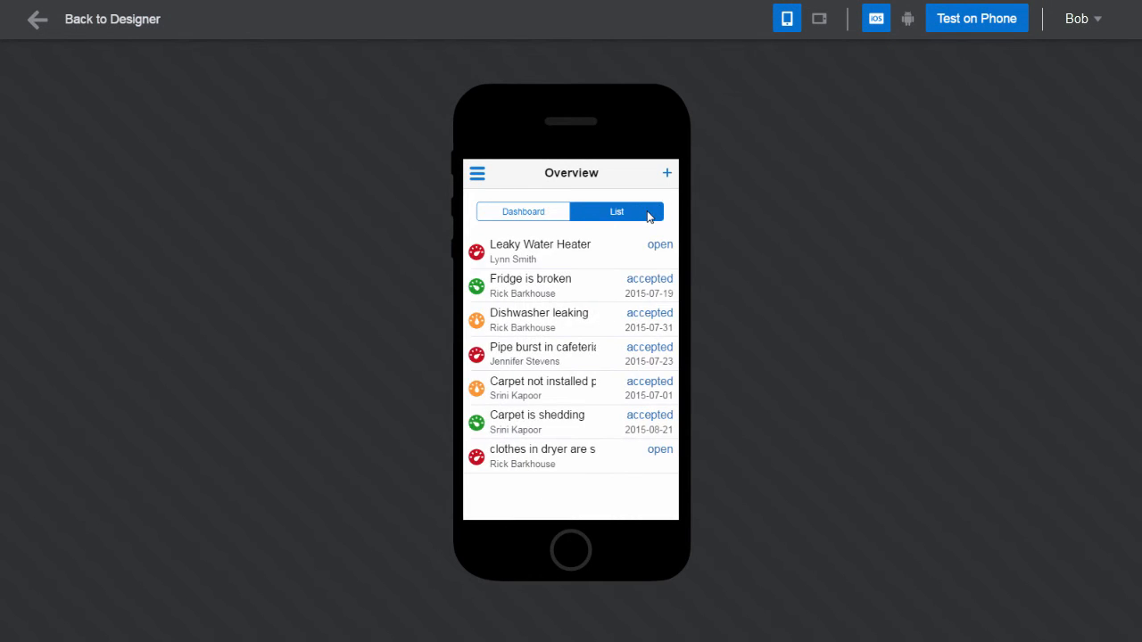
pyautogui.click(817, 18)
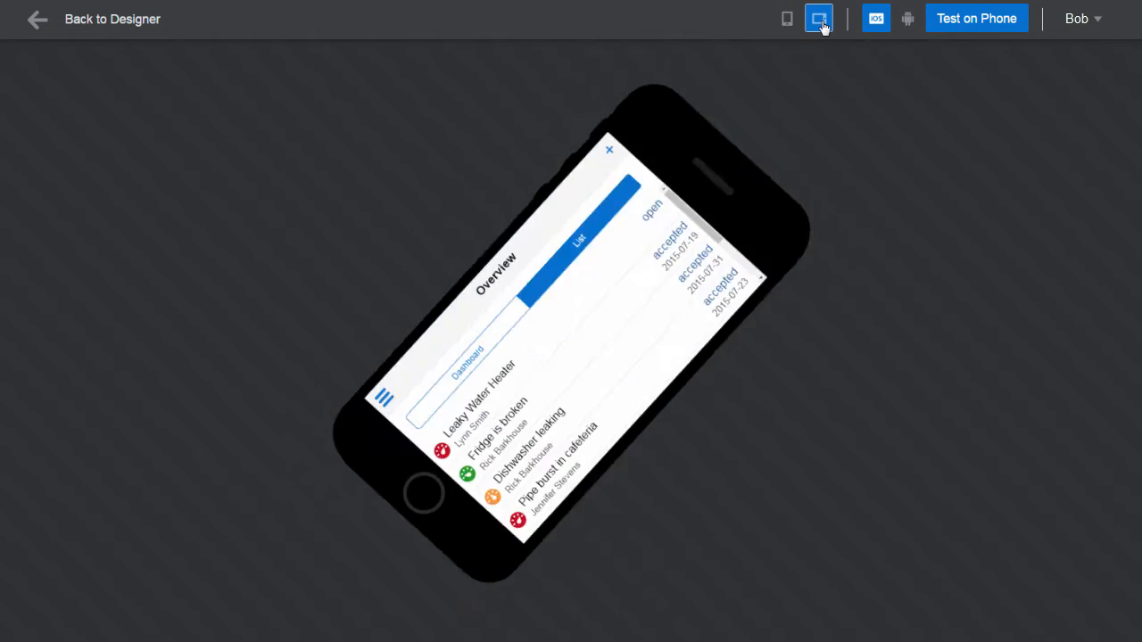
pyautogui.click(785, 18)
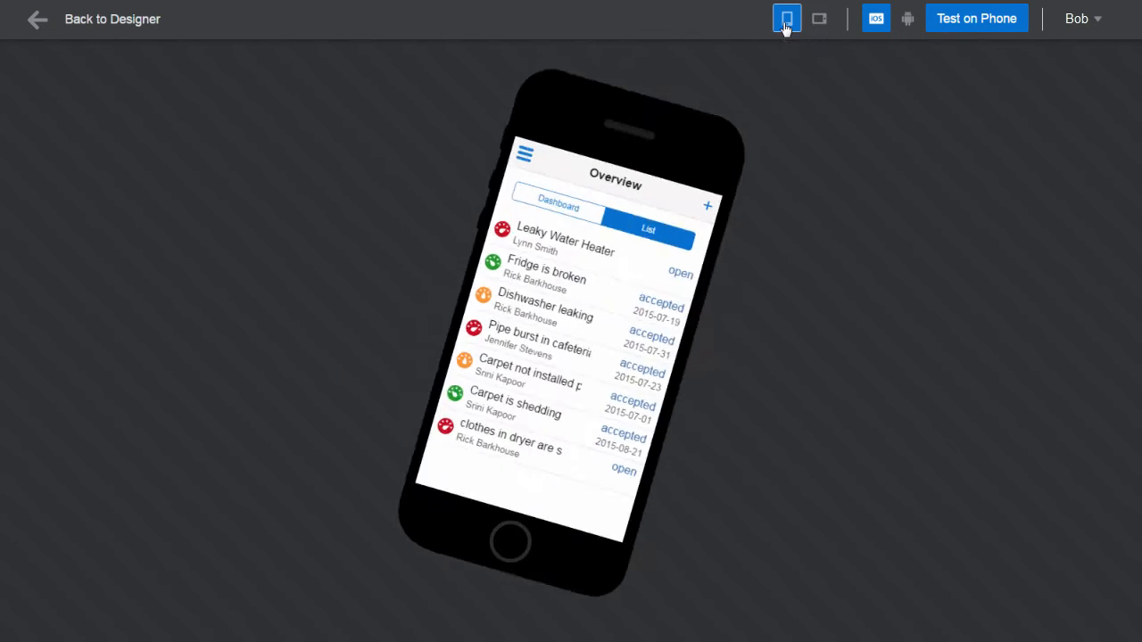
pyautogui.click(907, 18)
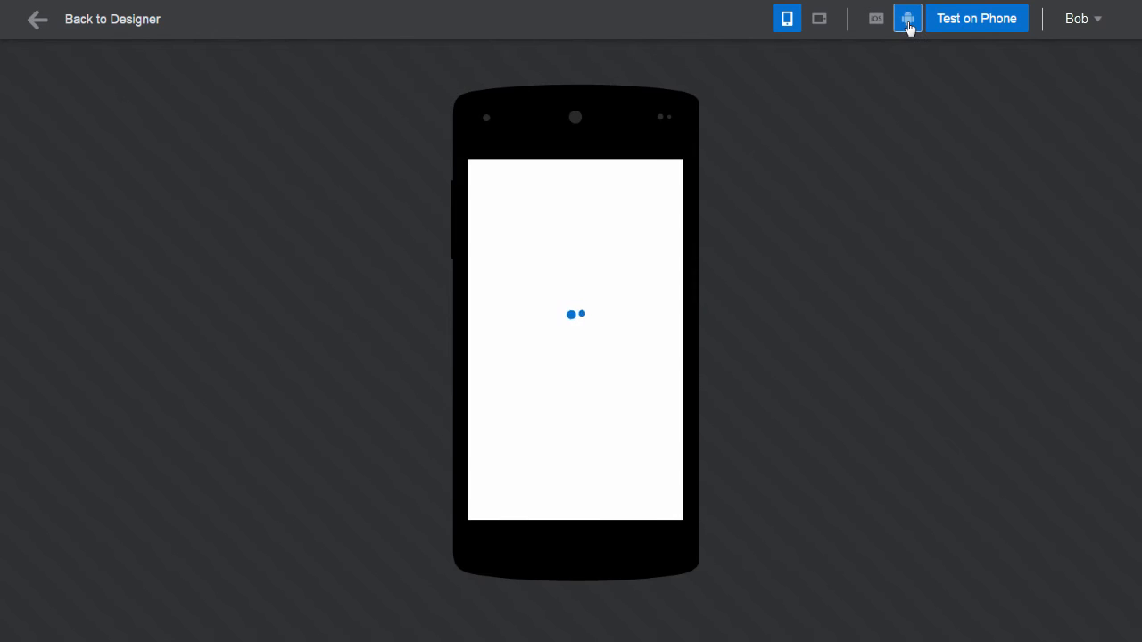
pyautogui.click(906, 18)
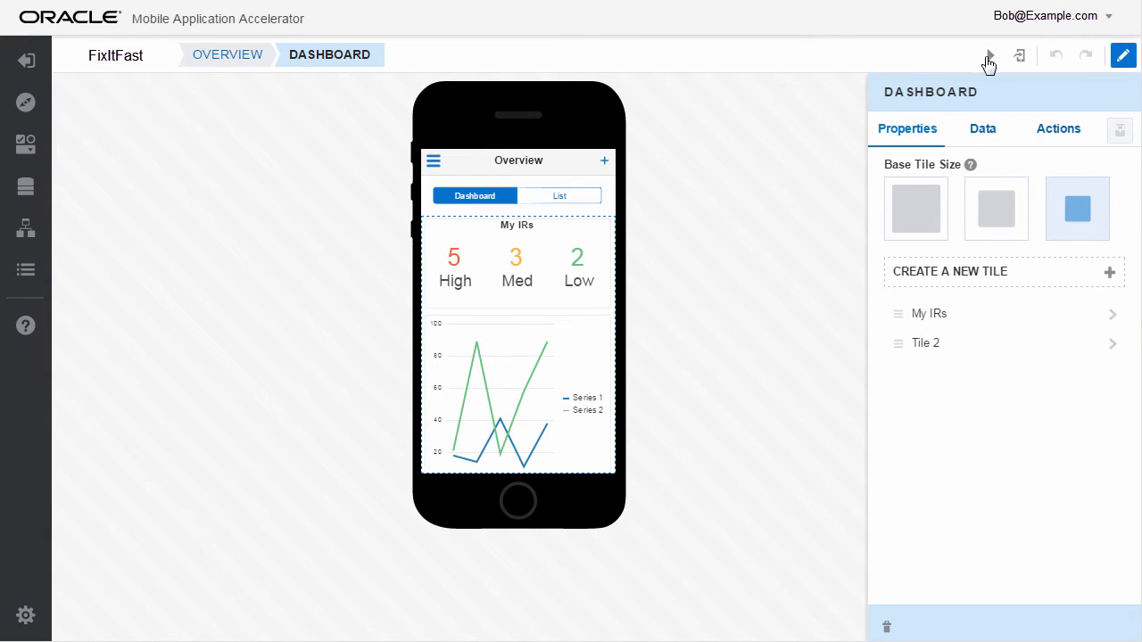
# Step: Publish the FixItFast app and show its install QR code
pyautogui.click(1017, 55)
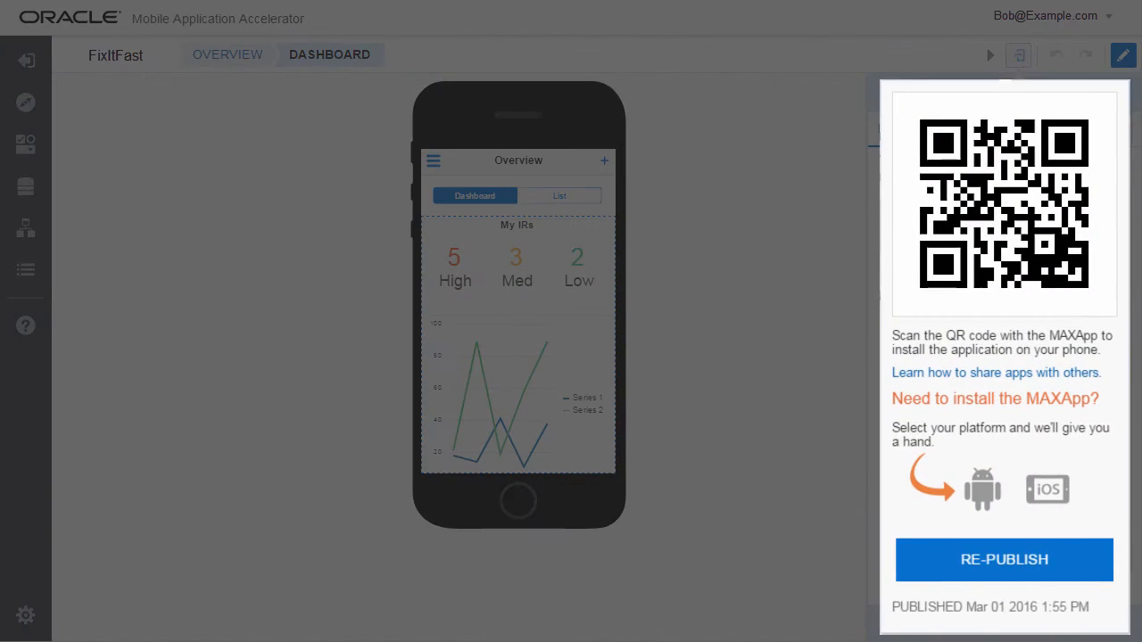